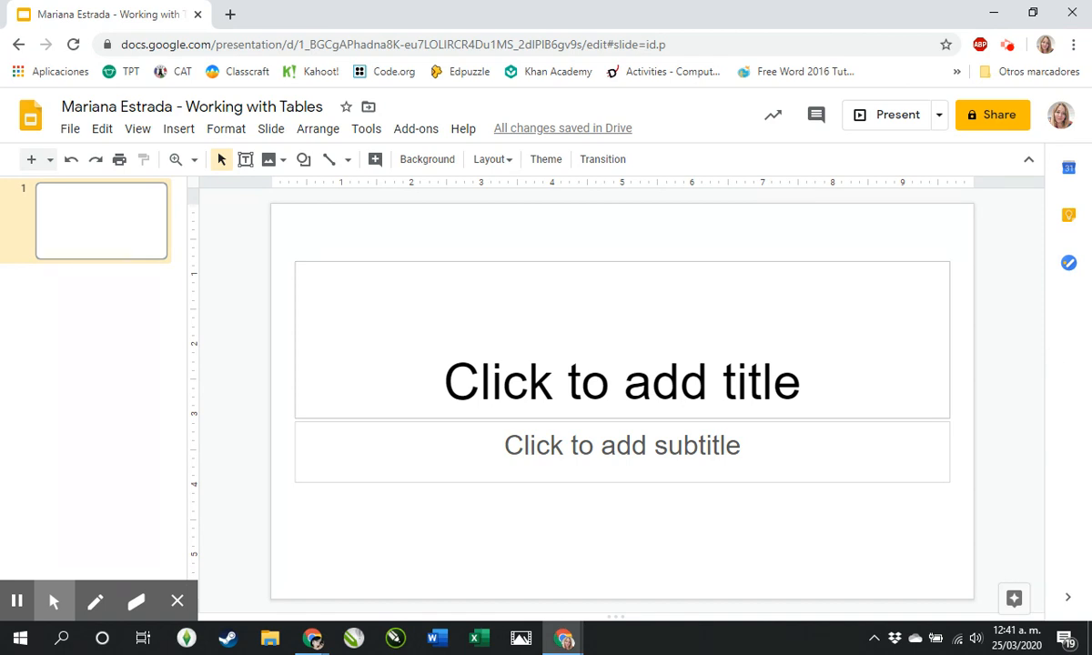
# Step: Put the browser into full-screen mode with F11
pyautogui.press('f11')
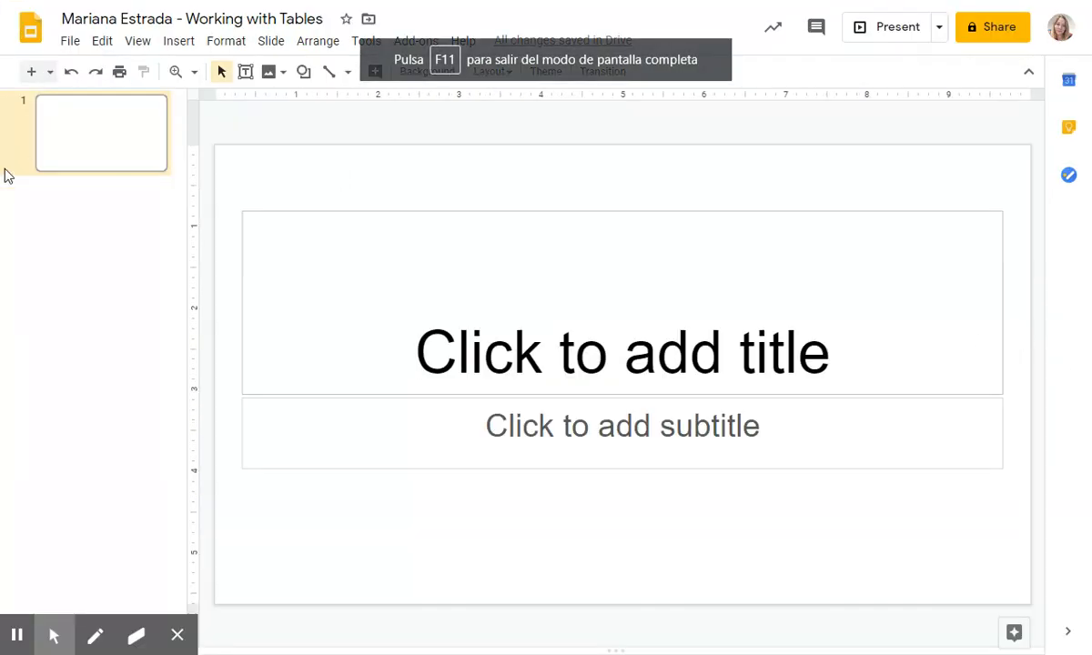
pyautogui.moveTo(16, 634)
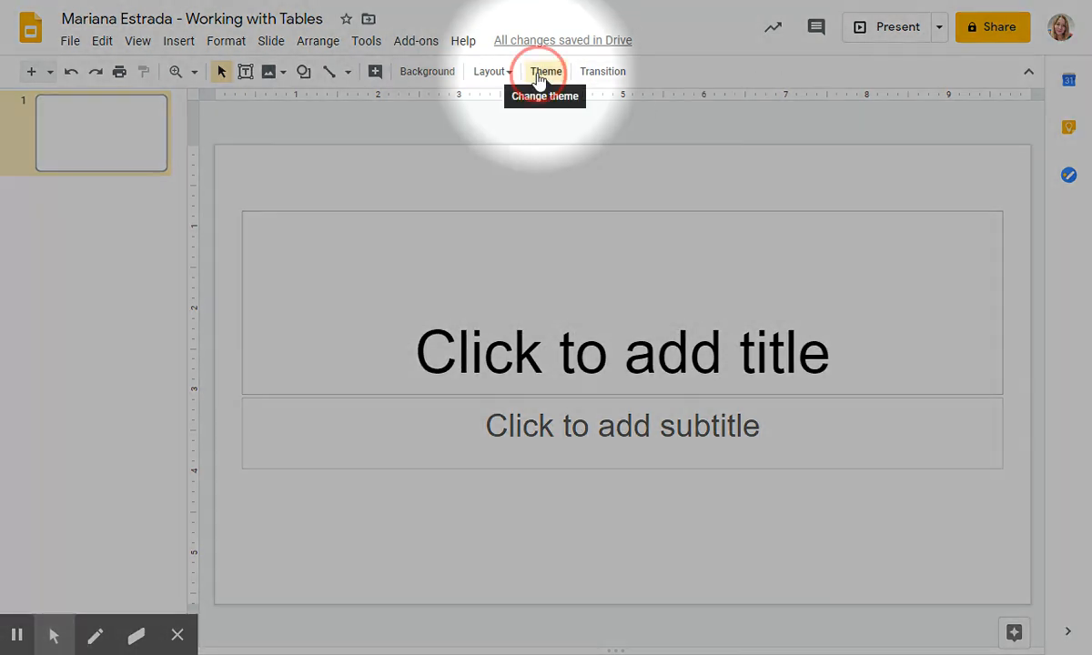
# Step: Choose Modern Writer in the Themes panel and close the panel
pyautogui.click(545, 71)
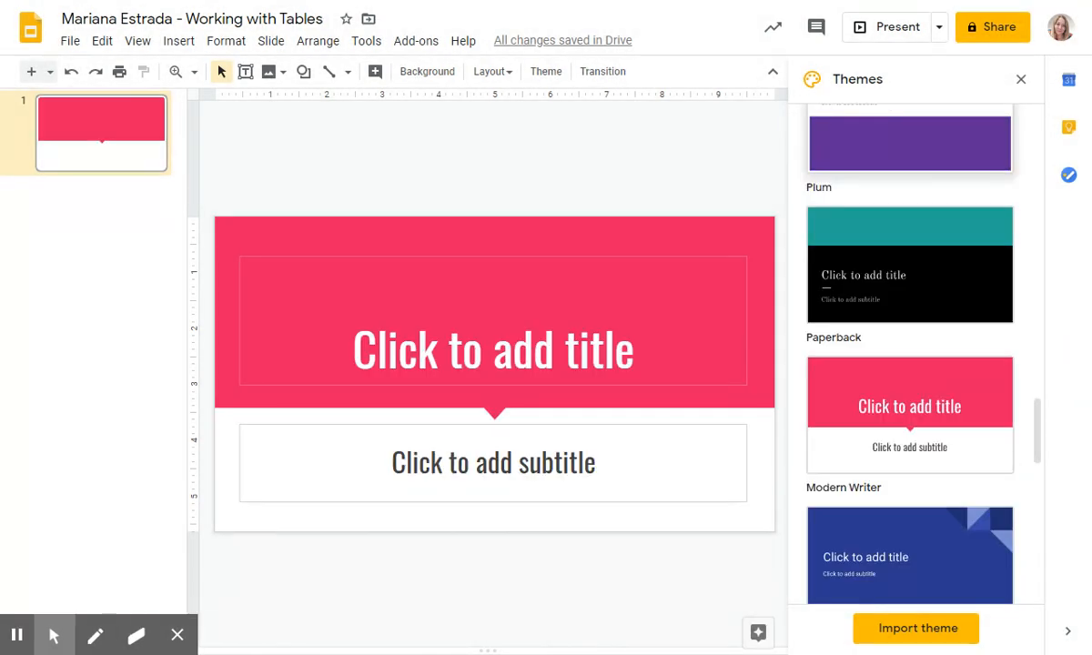
pyautogui.click(1021, 79)
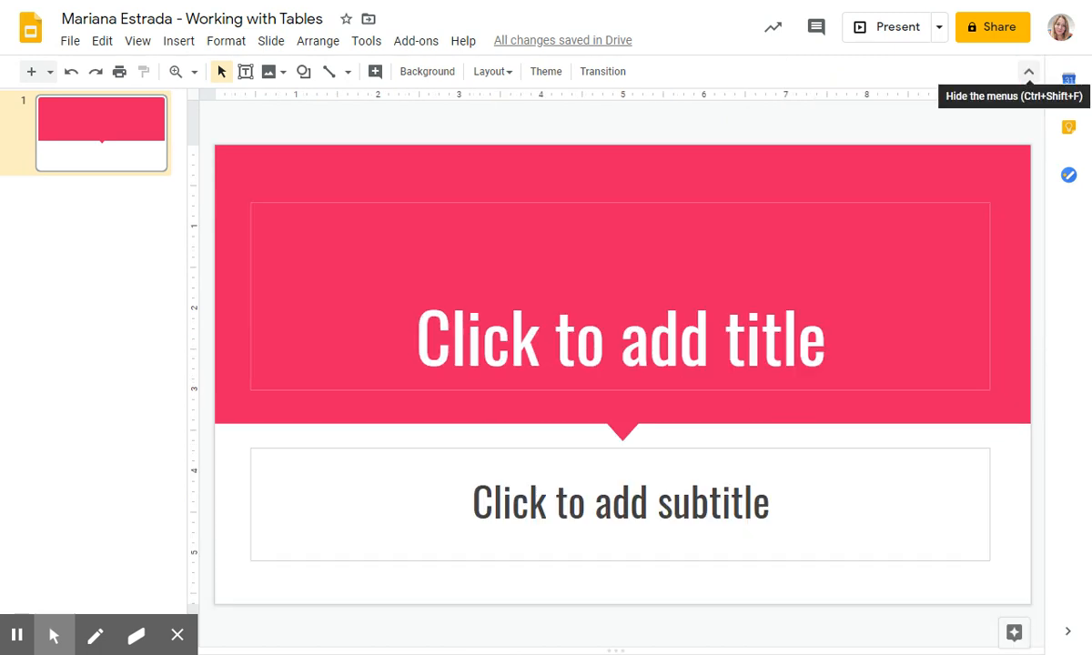
pyautogui.moveTo(960, 72)
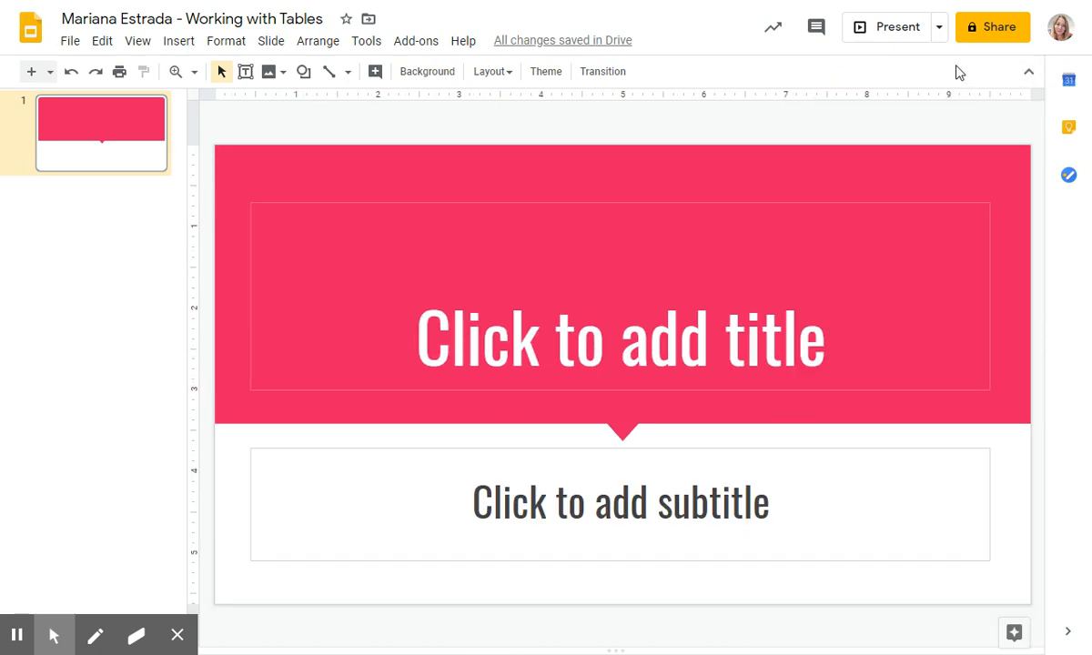
pyautogui.moveTo(492, 71)
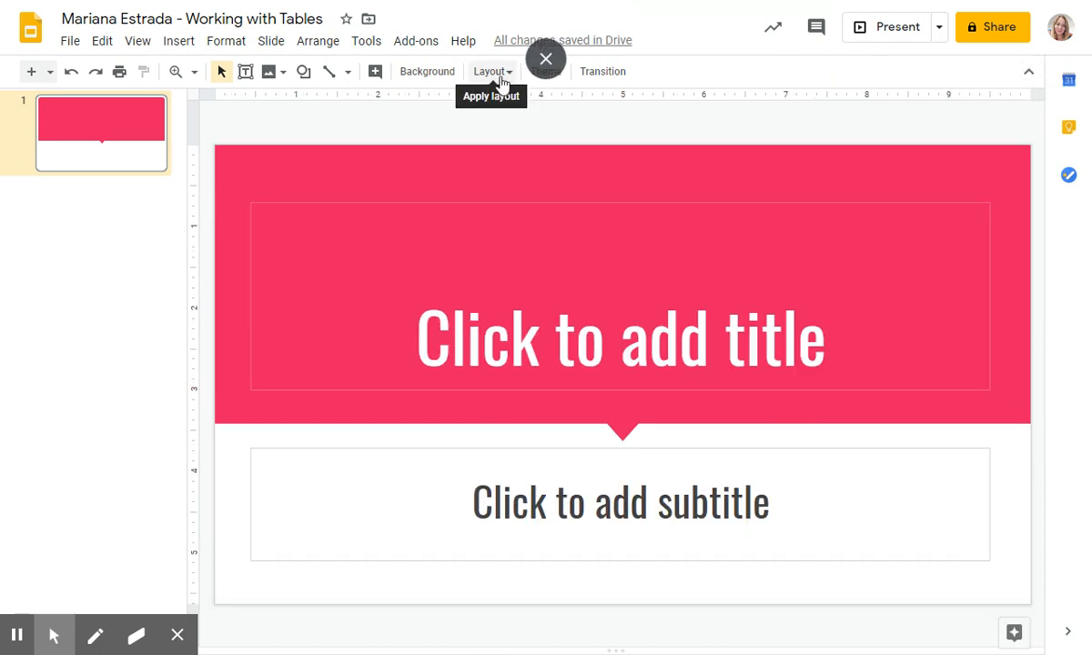
# Step: Give the slide the Blank layout, removing the title and subtitle placeholders
pyautogui.click(490, 71)
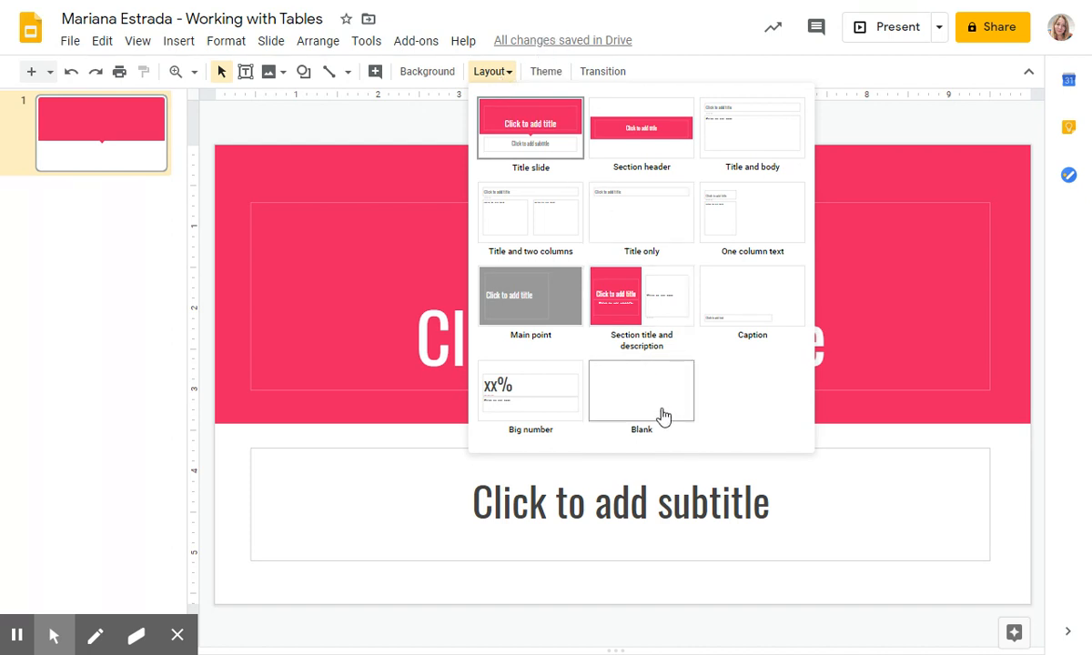
pyautogui.click(641, 391)
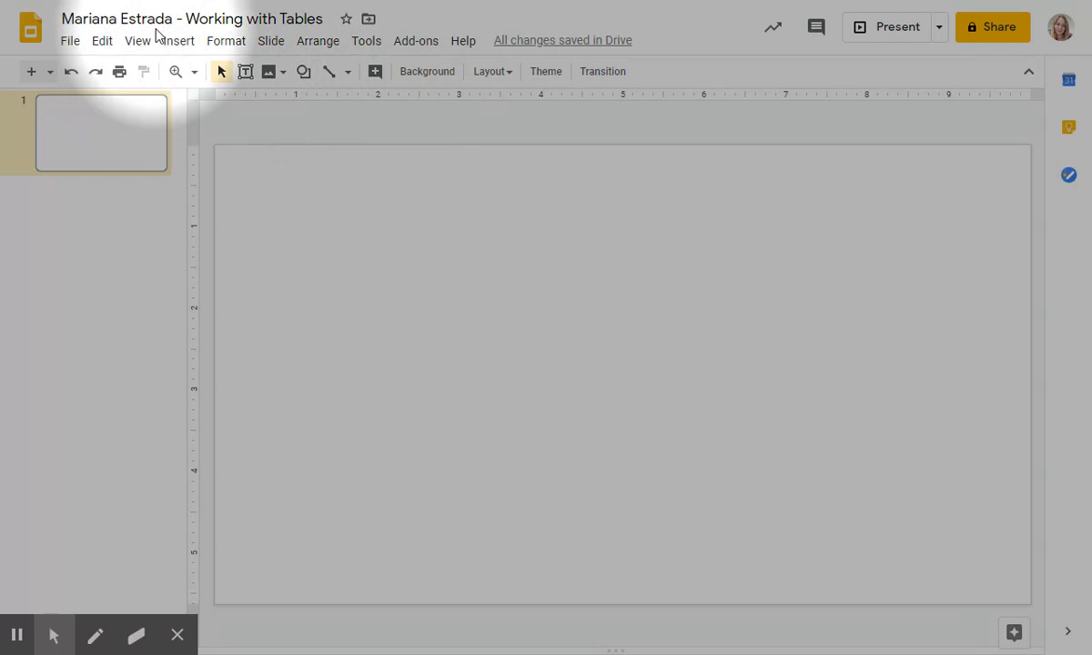
pyautogui.click(178, 40)
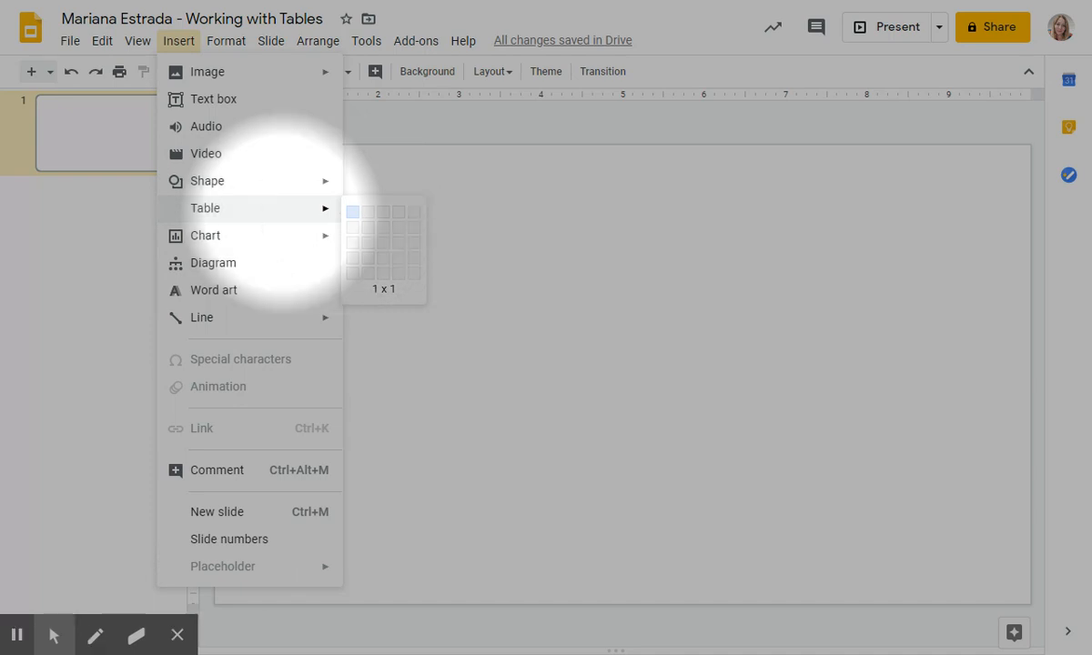
pyautogui.moveTo(318, 221)
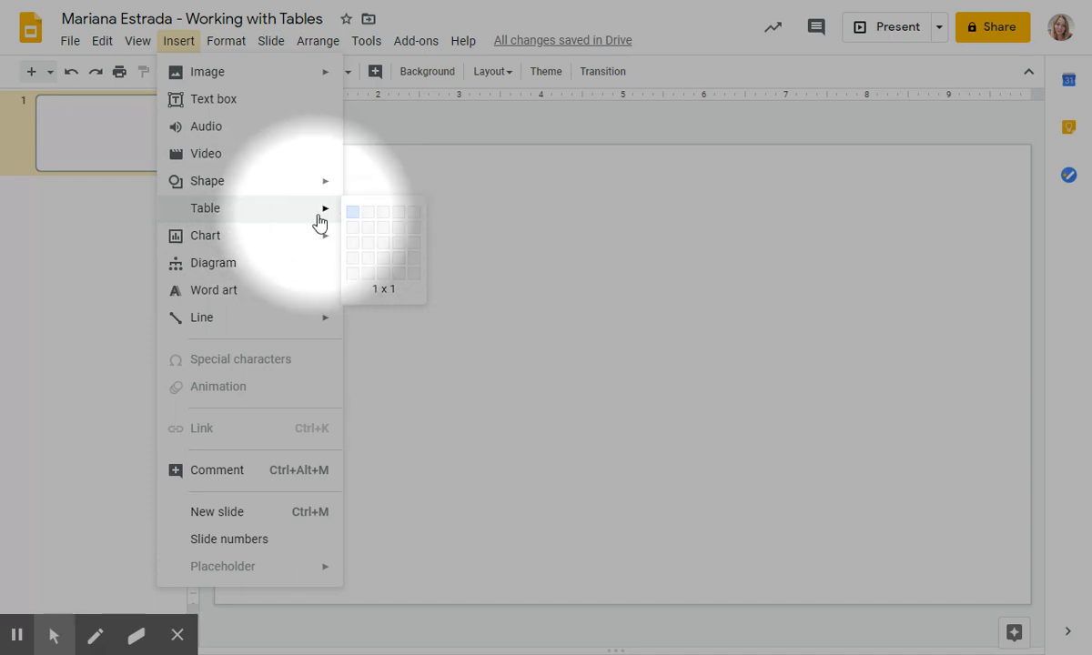
pyautogui.moveTo(416, 213)
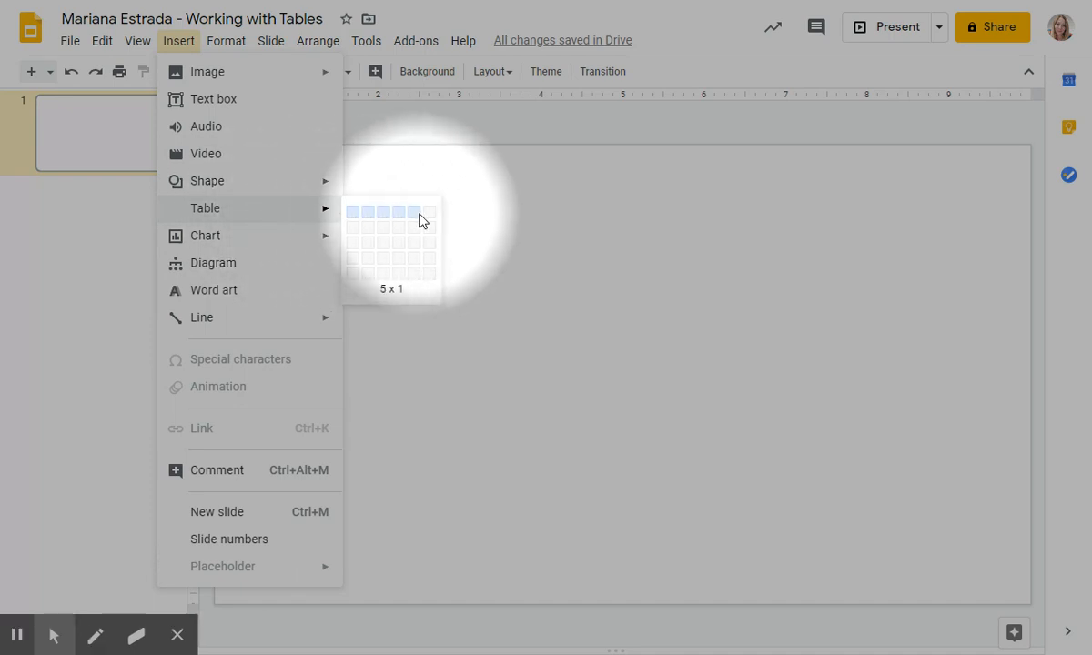
pyautogui.moveTo(428, 266)
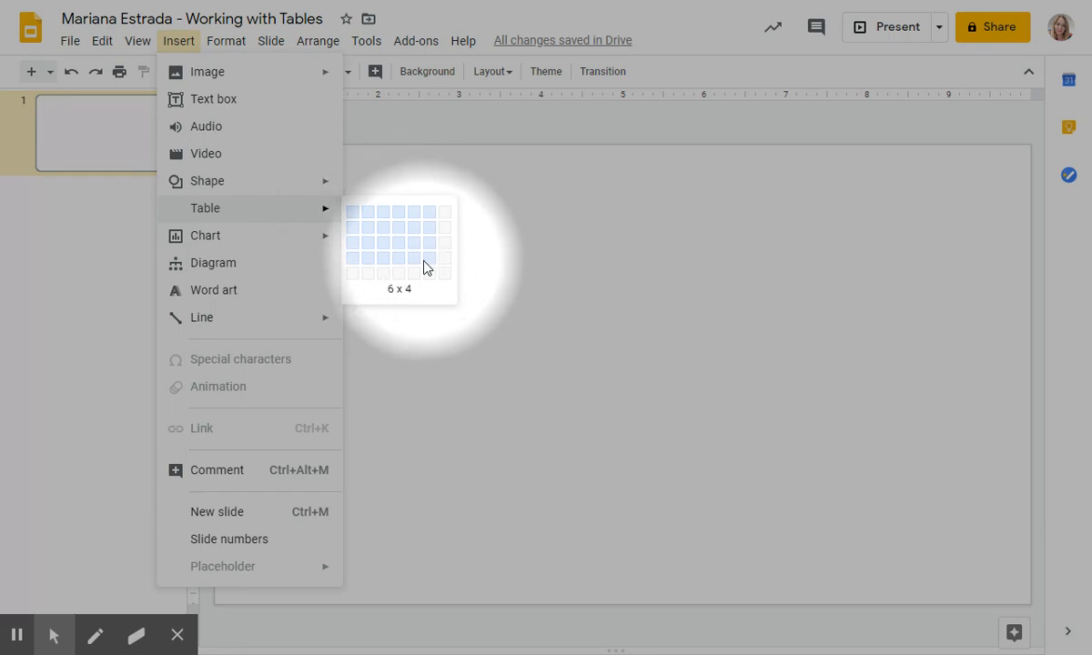
pyautogui.moveTo(418, 259)
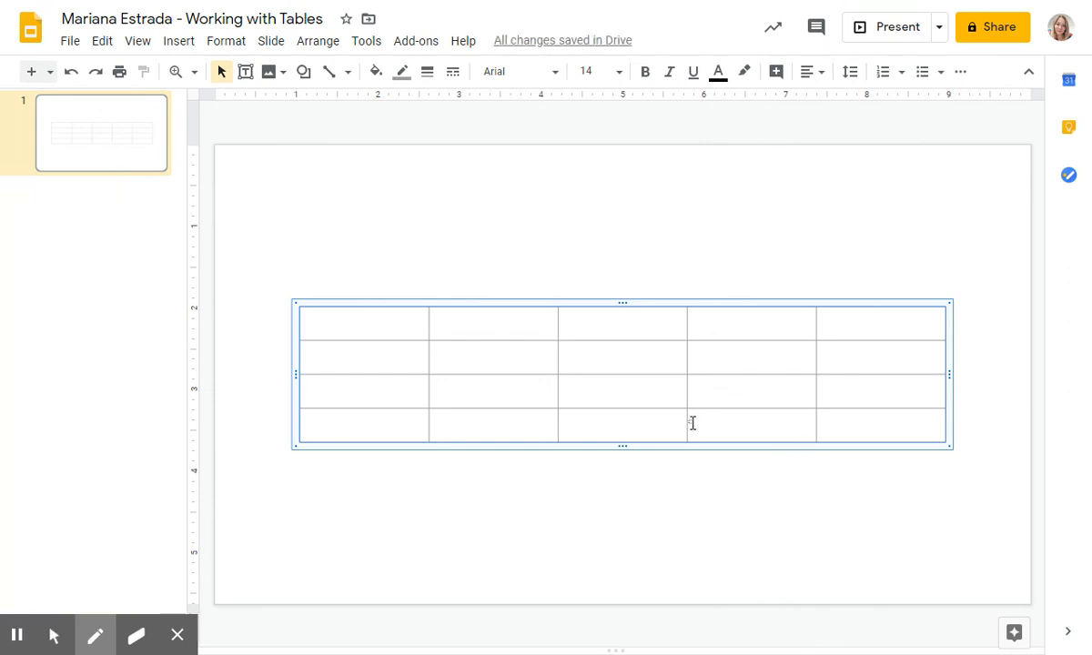
# Step: Place an empty 5-column, 4-row table on the slide
pyautogui.click(623, 528)
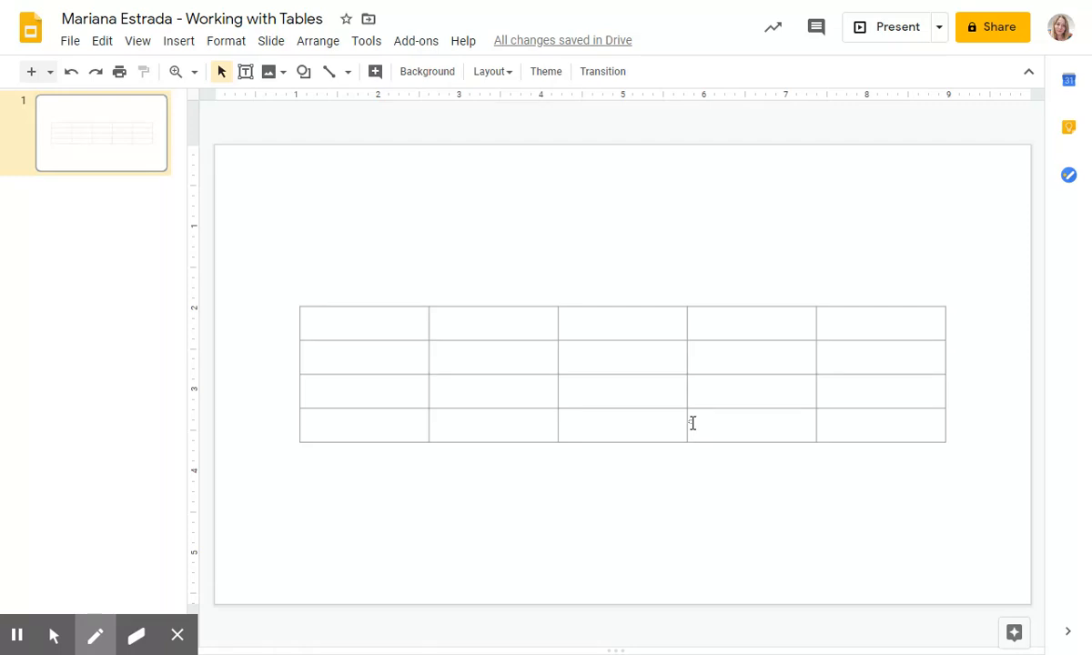
pyautogui.moveTo(735, 353)
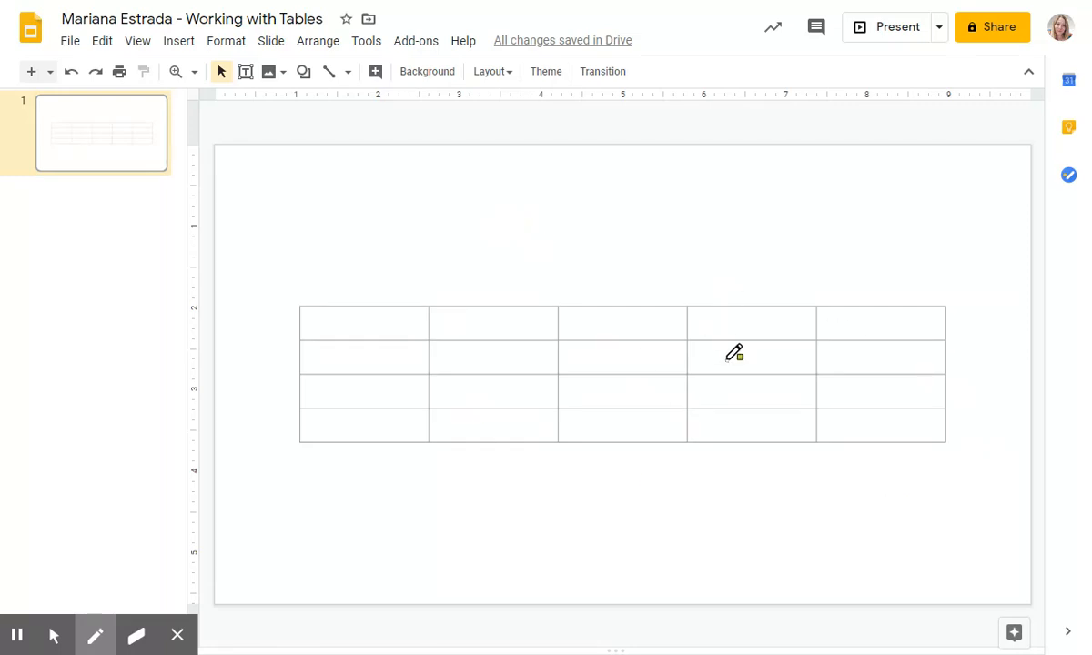
pyautogui.moveTo(301, 539)
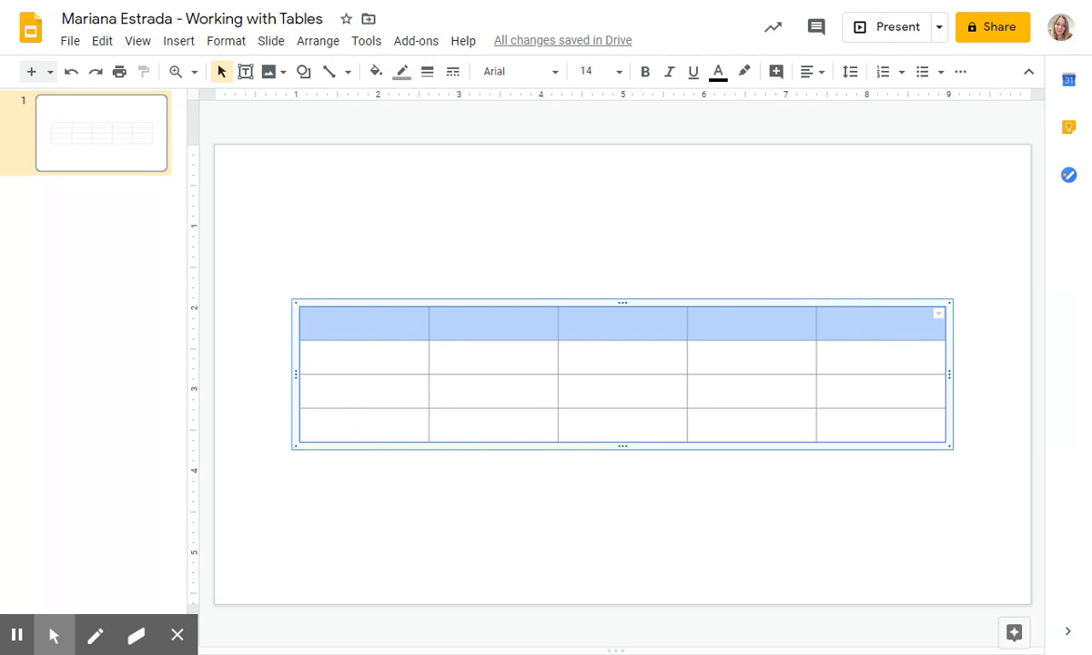
# Step: Enter the headers NAME, FAVORITE FOOD, FAVORITE COLOR, FAVORITE HOBBIE, FAVORITE ANIMAL across the top row
pyautogui.write('NAME')
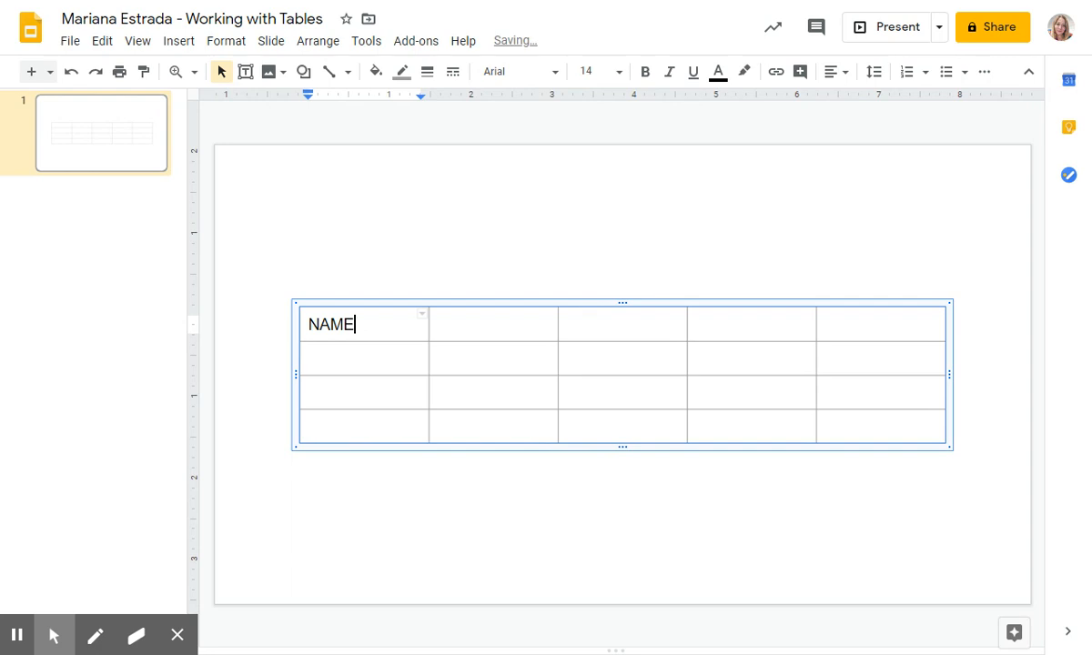
pyautogui.write('FAVORIT')
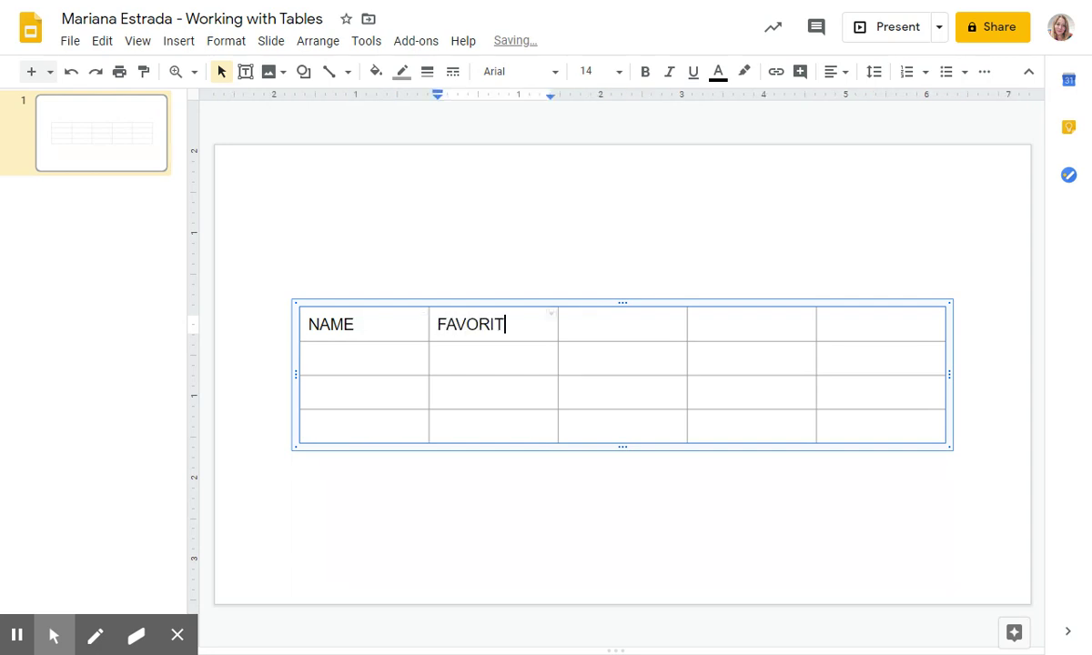
pyautogui.write('E FOOD')
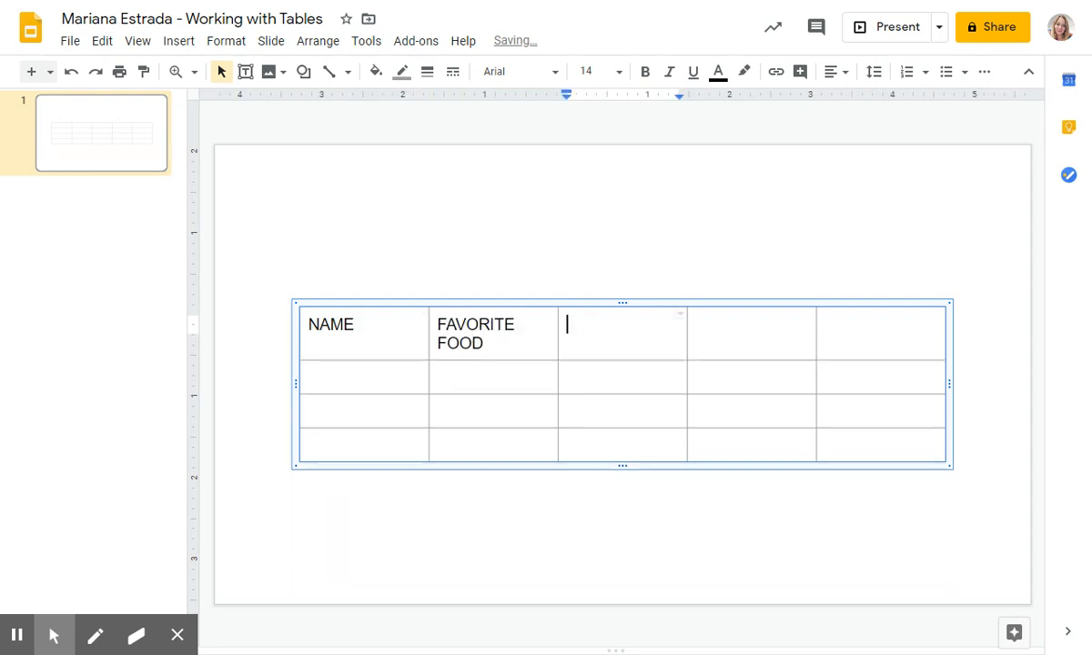
pyautogui.write('FAVORITE COL')
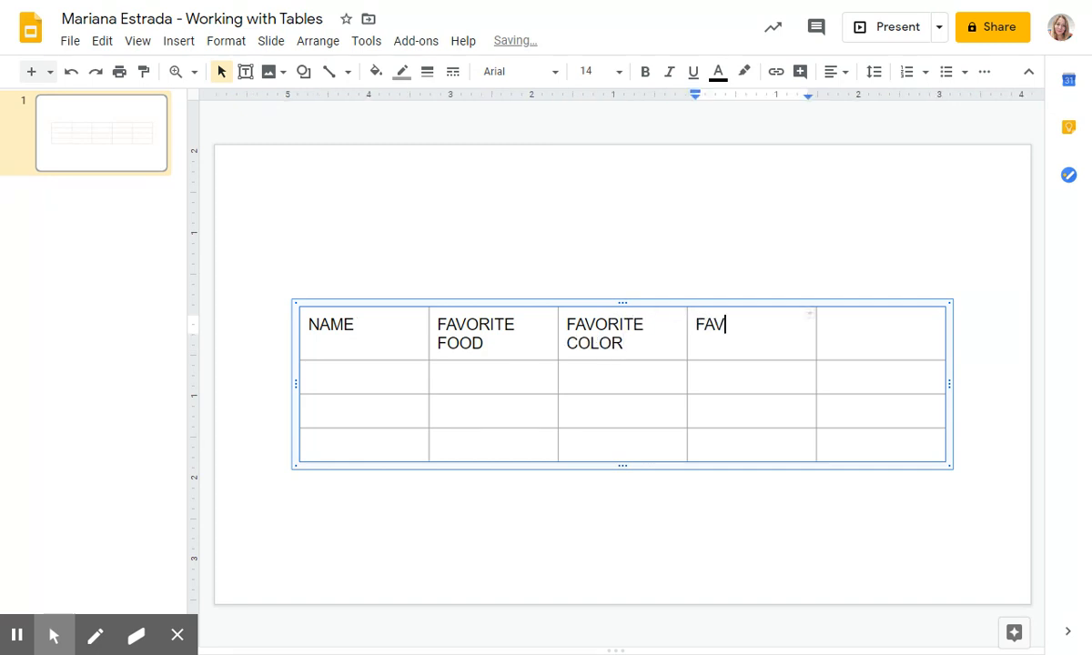
pyautogui.write('ORITE HOB')
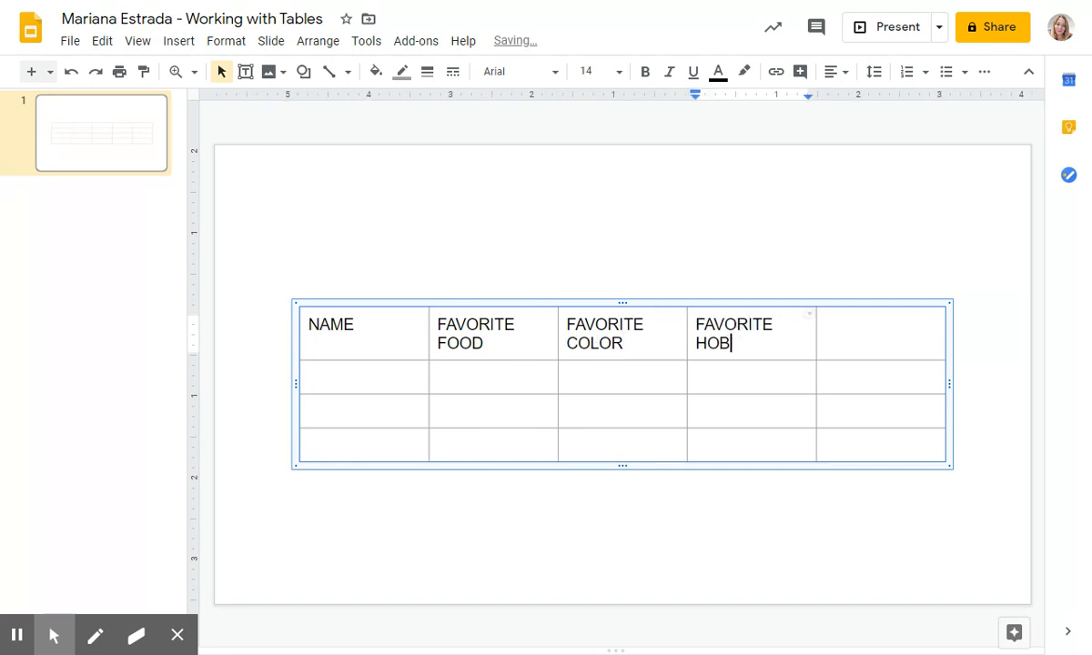
pyautogui.write('BIE\tFAVO')
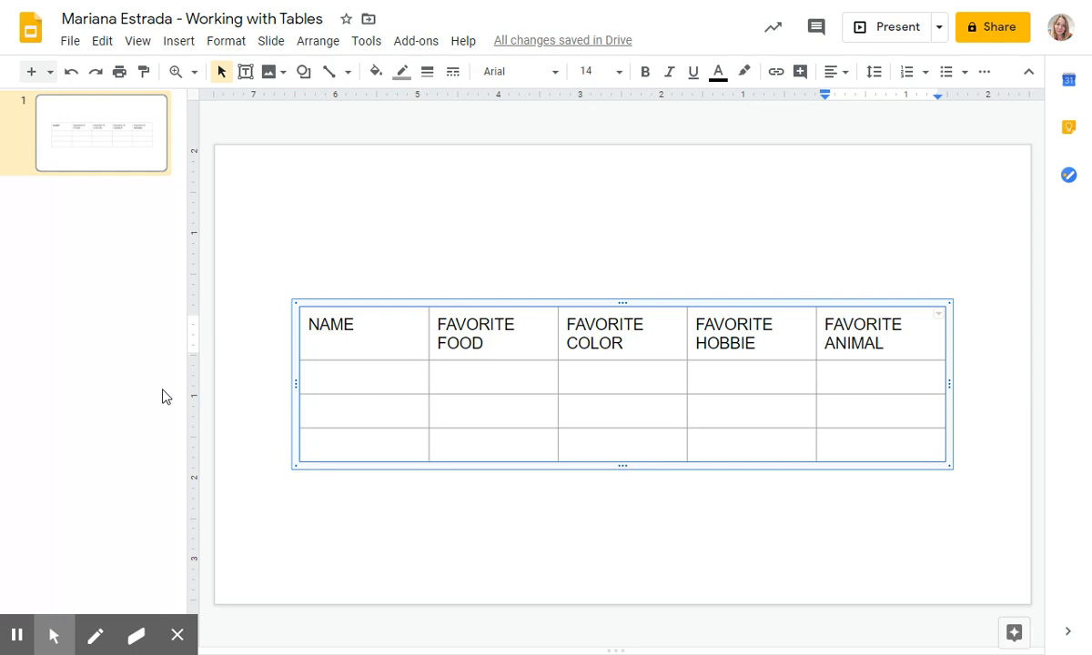
# Step: Enter MARIANA, JUAN and RAFAEL in the three cells beneath NAME
pyautogui.click(354, 417)
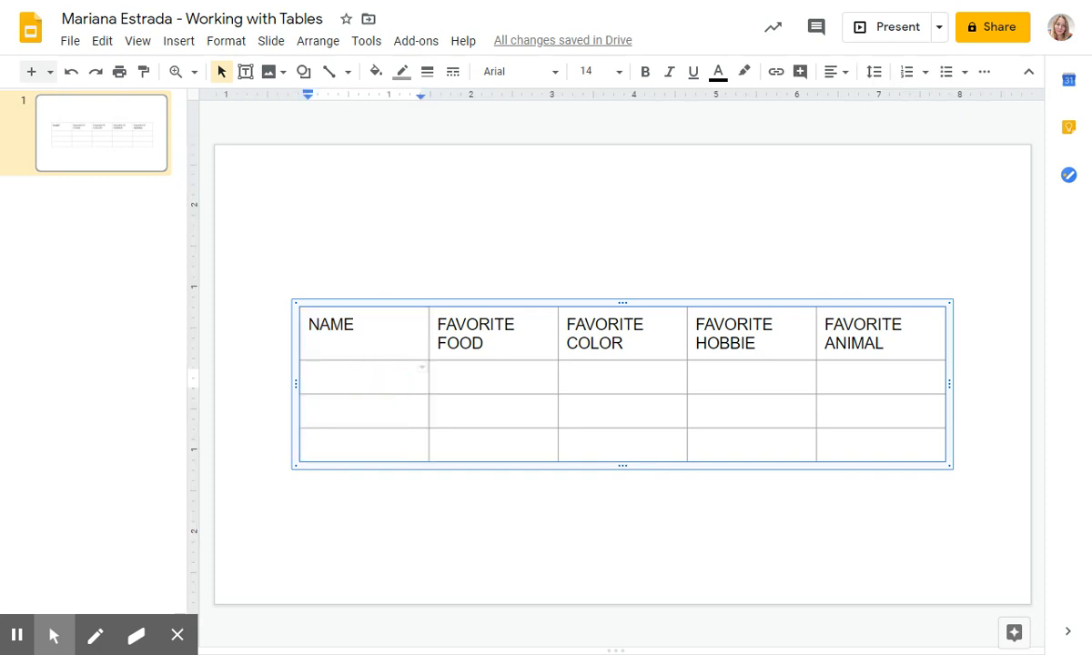
pyautogui.write('MARIANA')
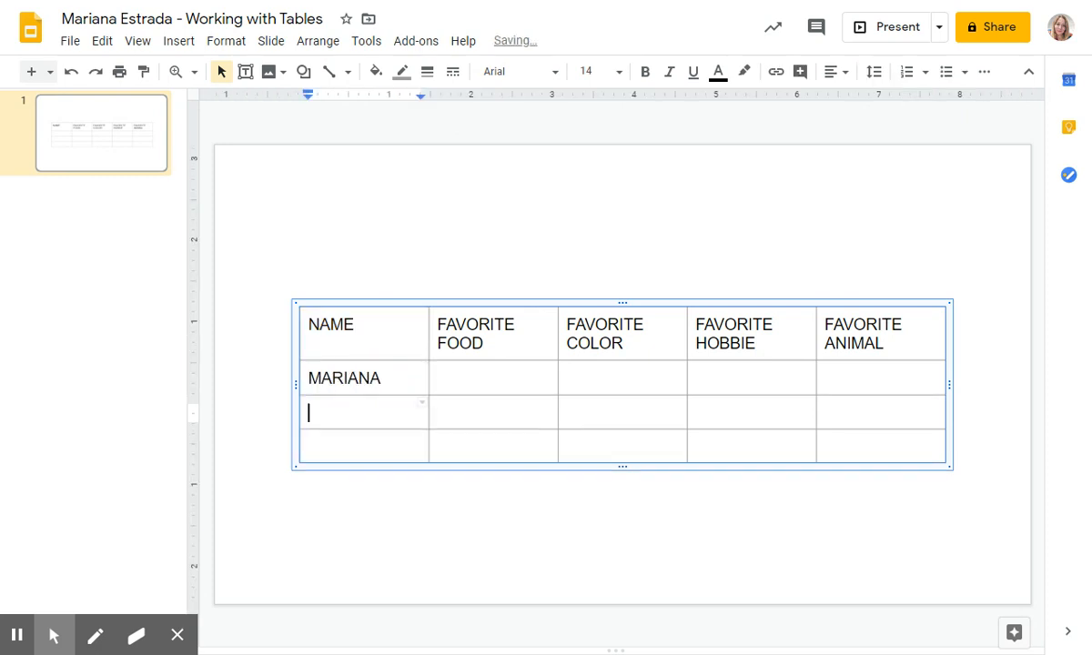
pyautogui.write('JUAN')
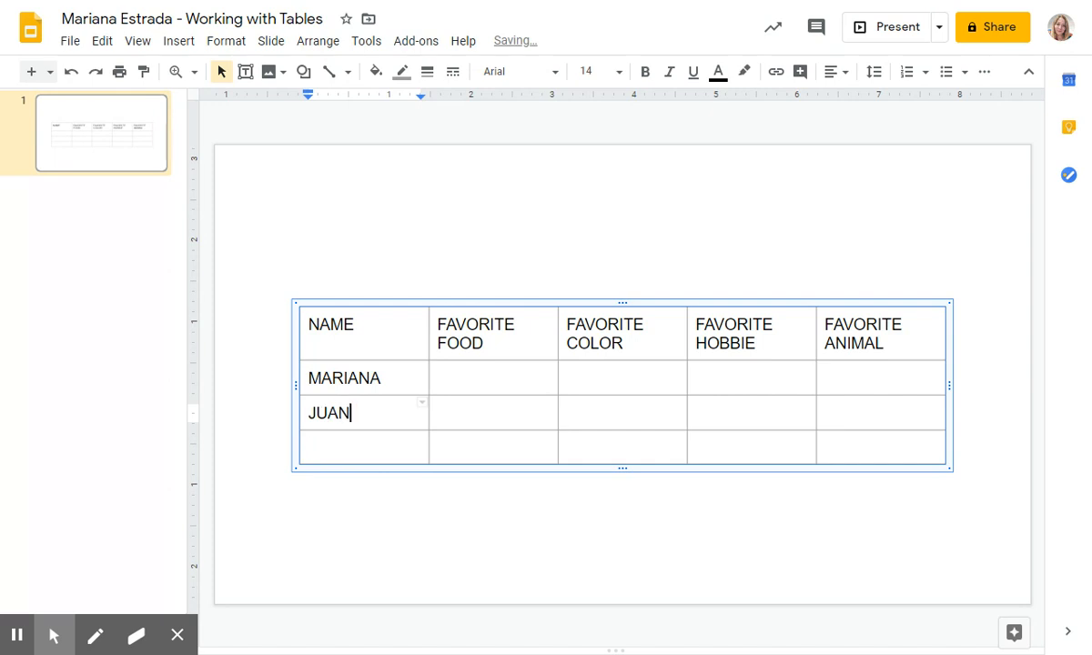
pyautogui.write('RAFA')
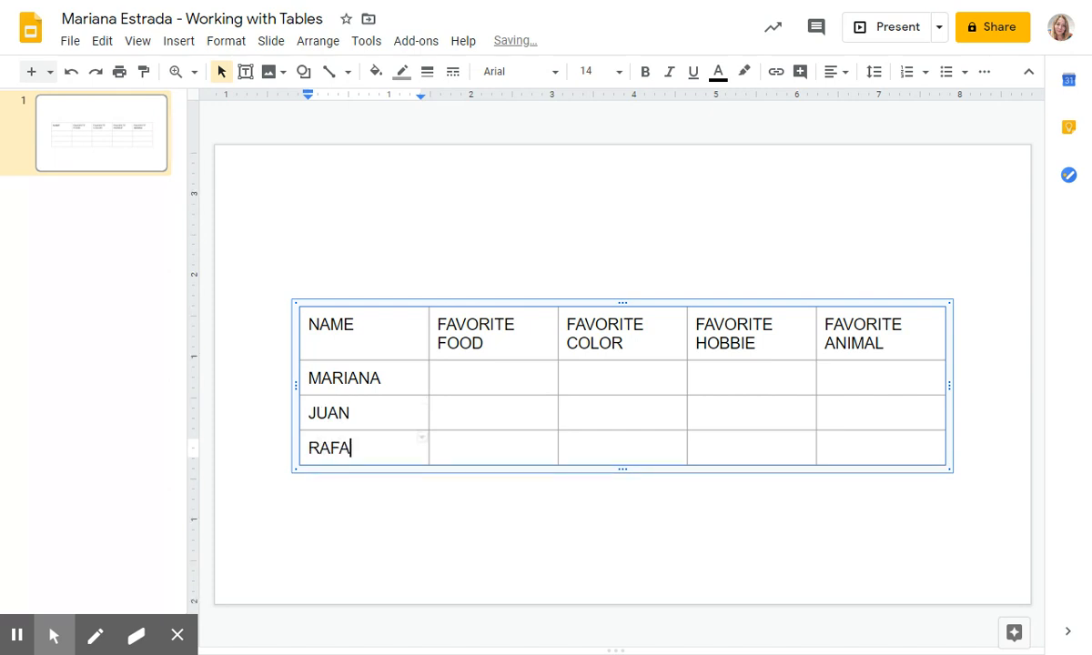
pyautogui.write('EL')
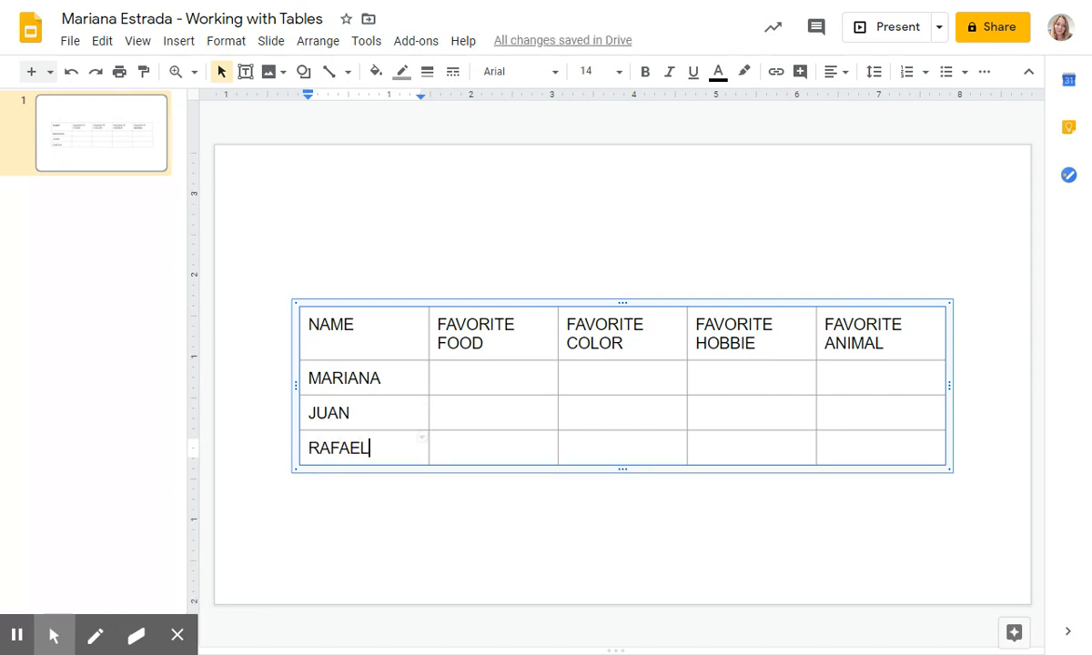
pyautogui.click(600, 378)
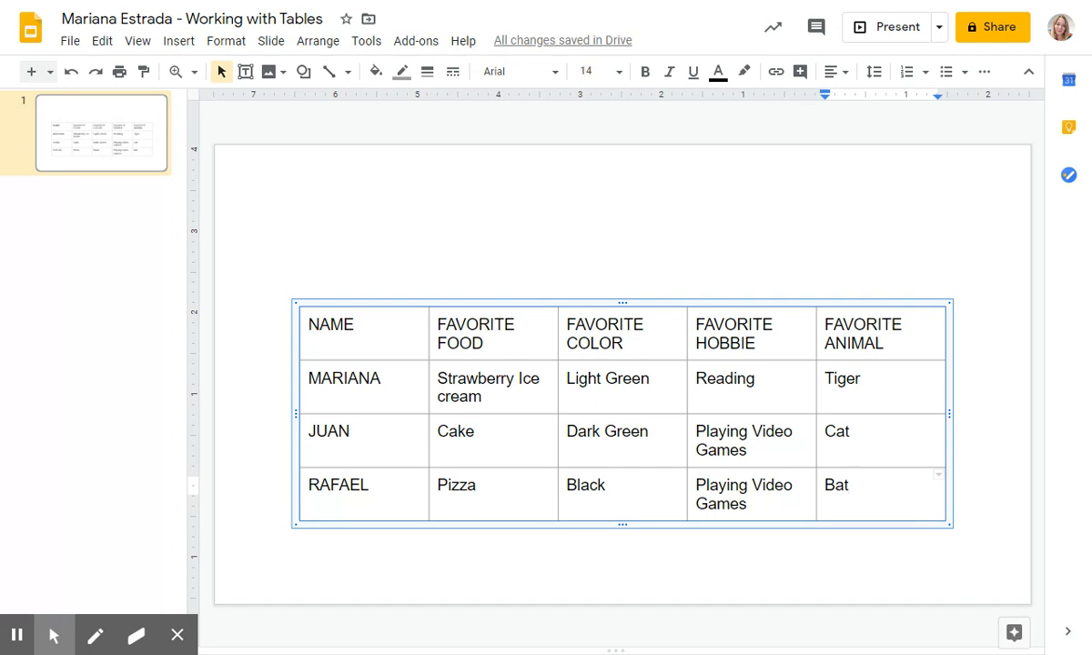
pyautogui.moveTo(247, 185)
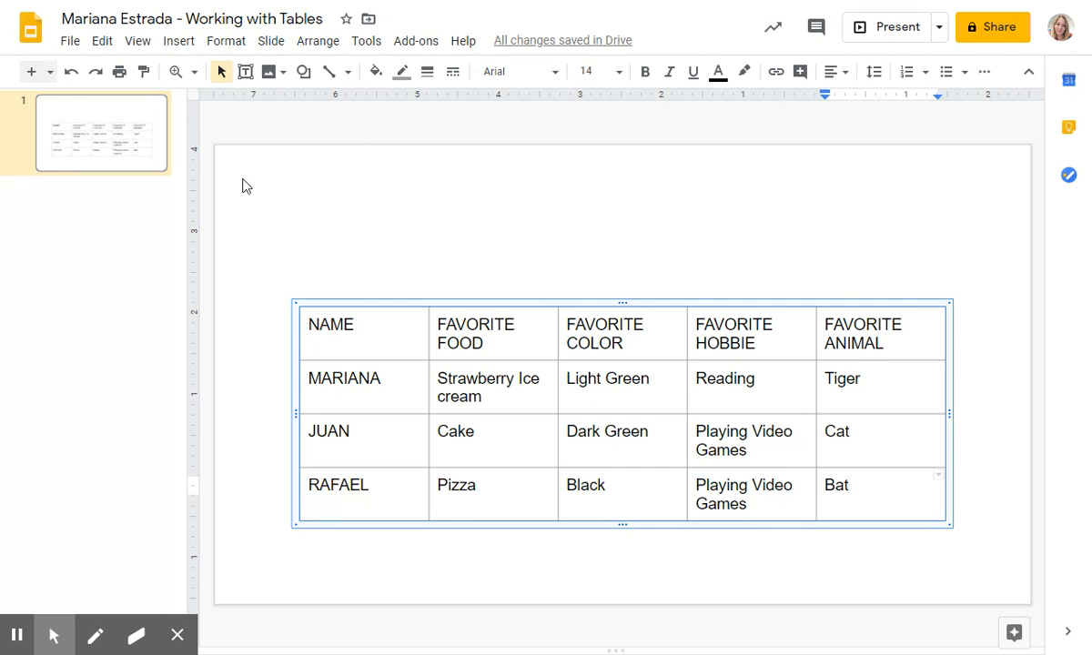
pyautogui.moveTo(914, 370)
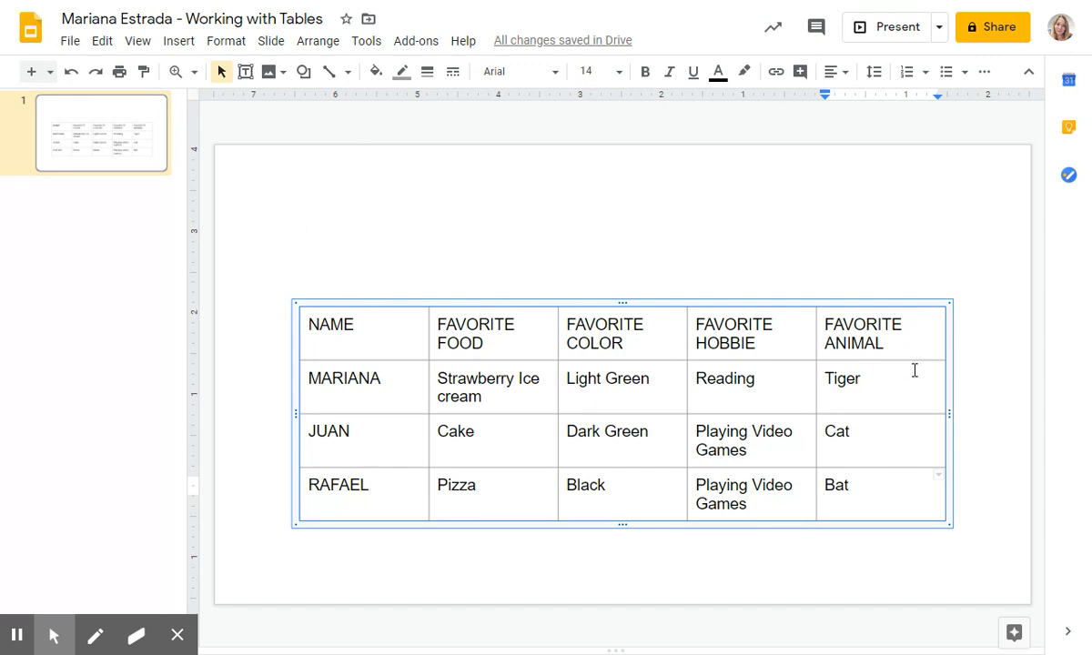
pyautogui.moveTo(915, 370)
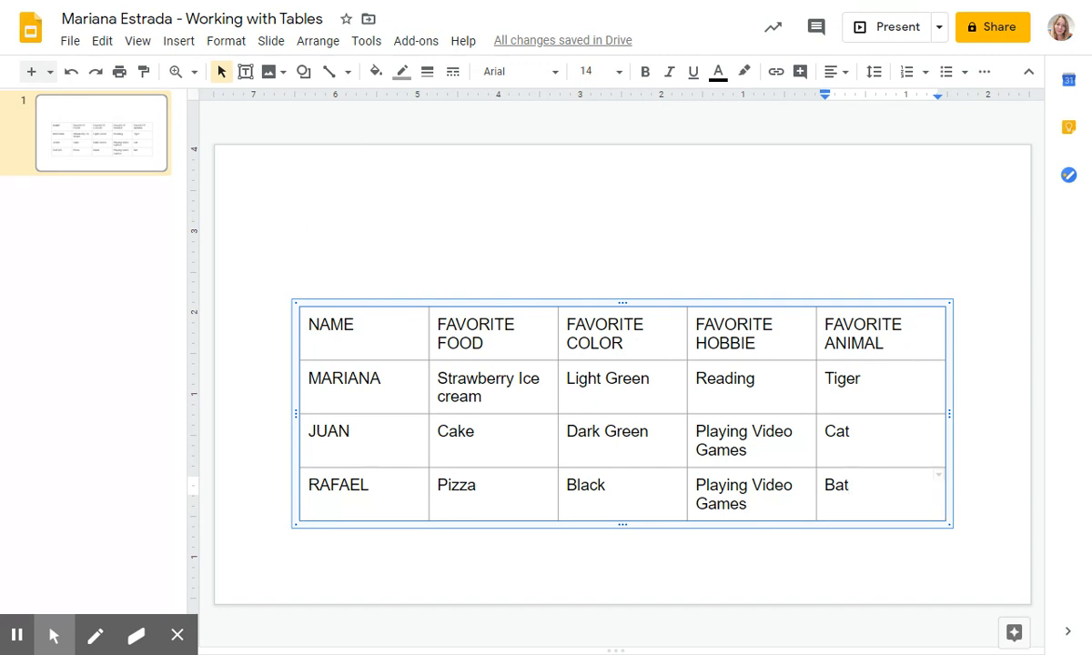